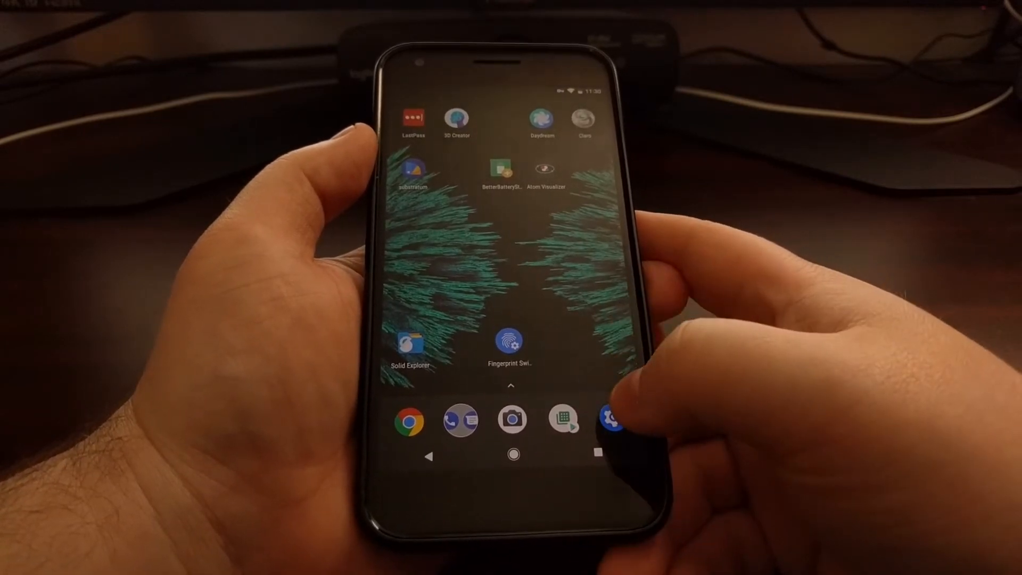
Step: Go from the home screen into Android Settings' Accessibility page
click(609, 420)
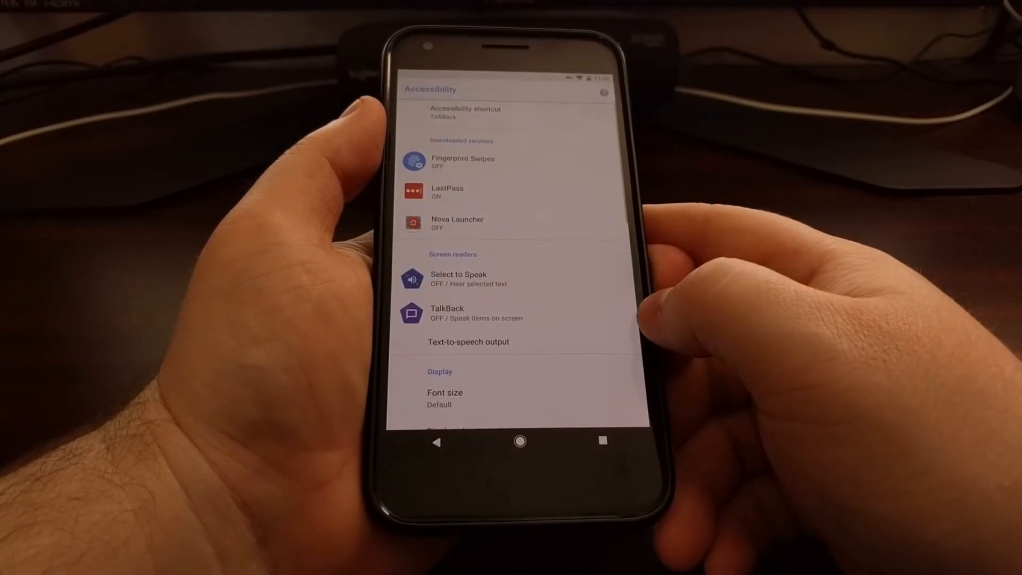
Step: Enable the Fingerprint Swipes accessibility service and reach its per-swipe action configuration
click(457, 161)
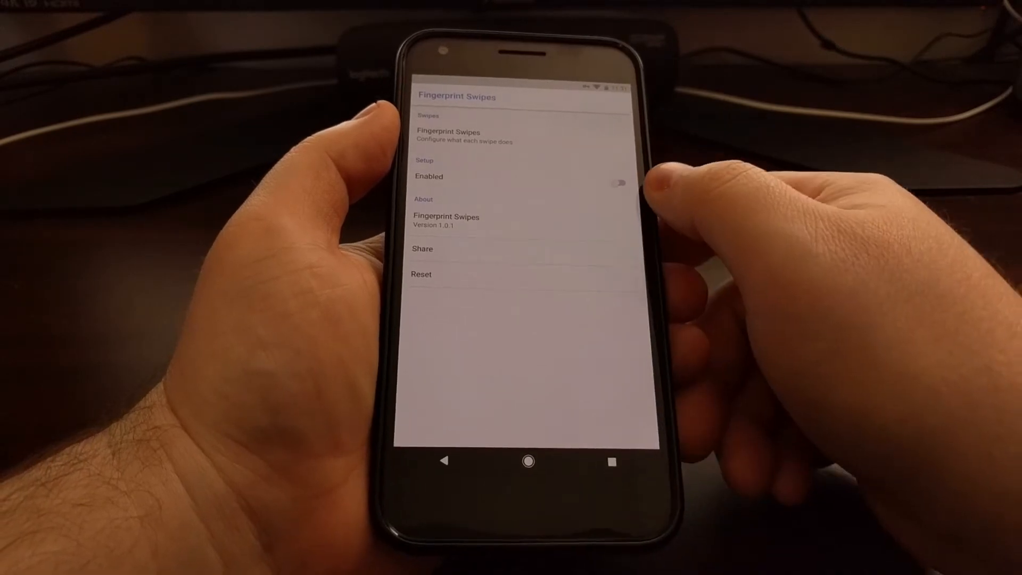
click(617, 182)
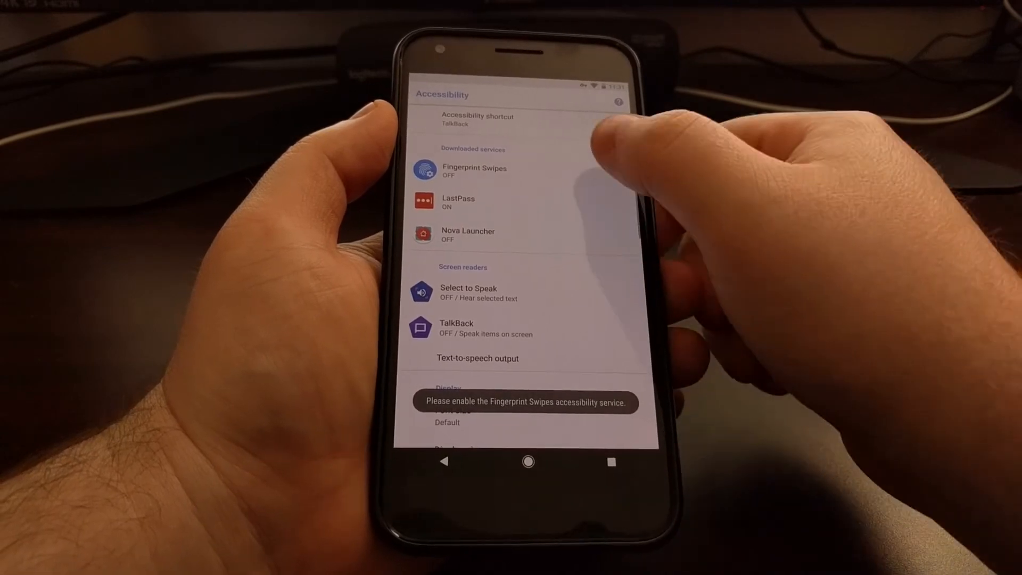
click(474, 169)
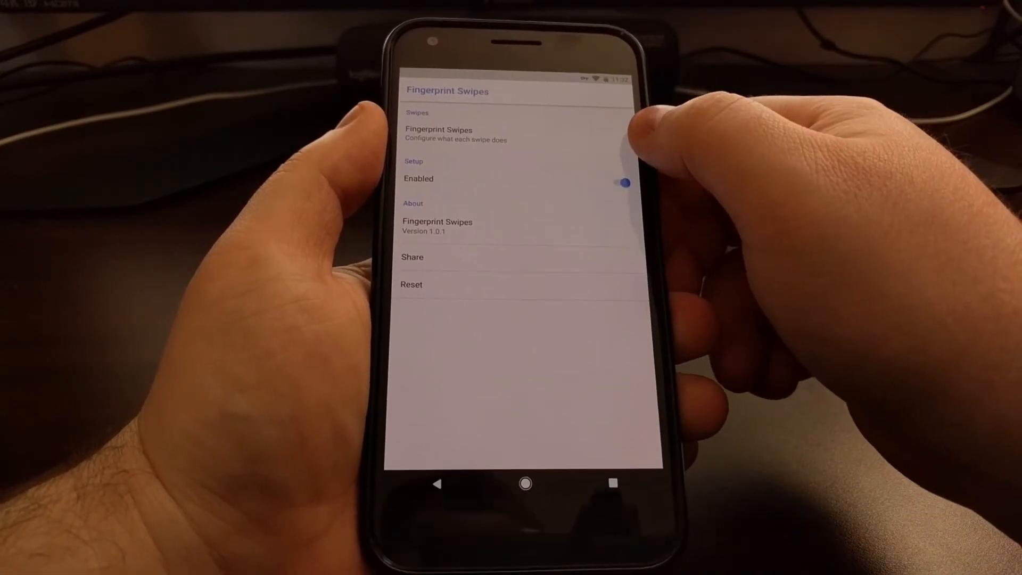
click(438, 134)
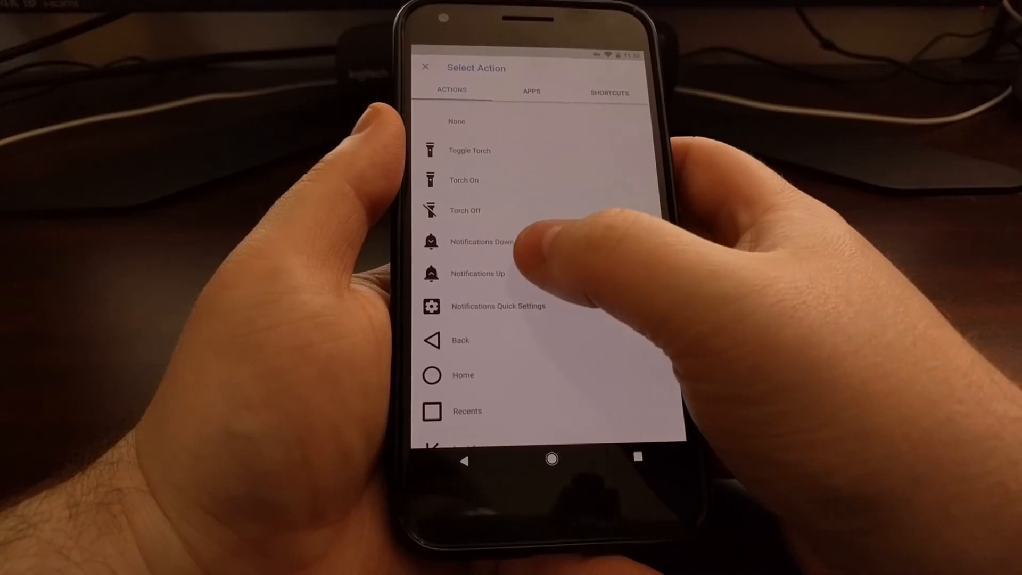
Step: Assign Notifications Down to the down swipe and Notifications Up to the up swipe
click(482, 242)
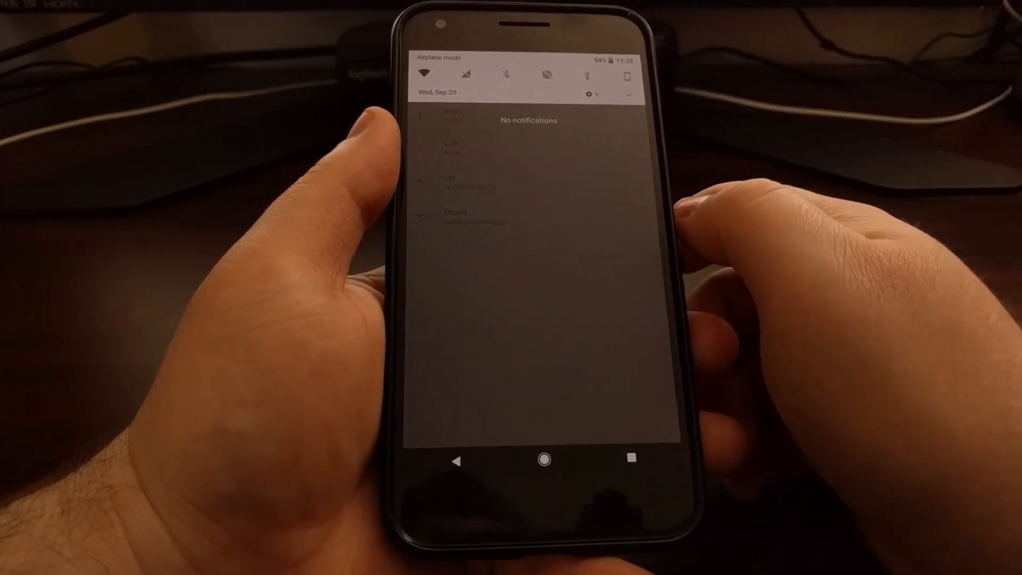
scroll(down, 3)
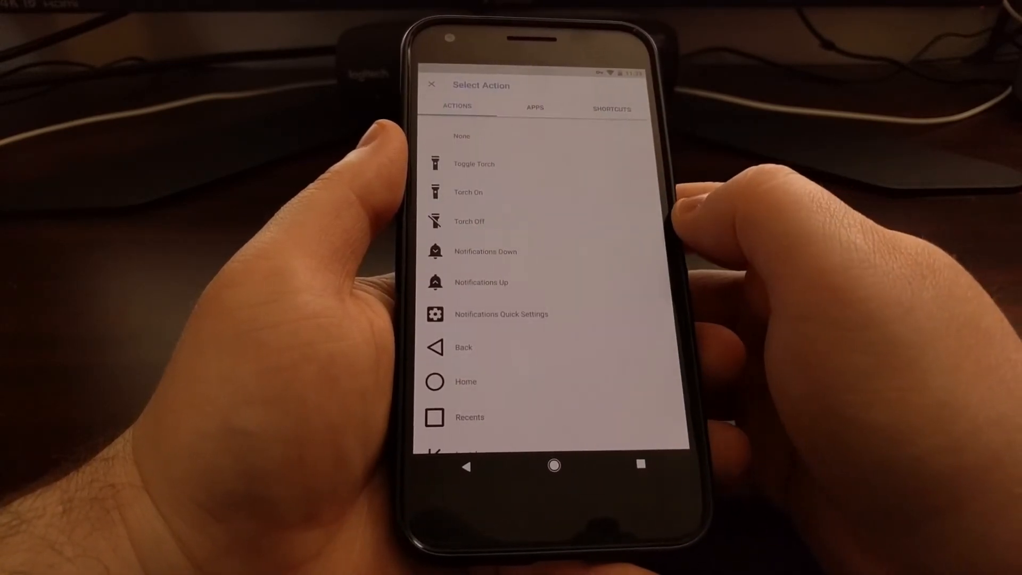
click(432, 85)
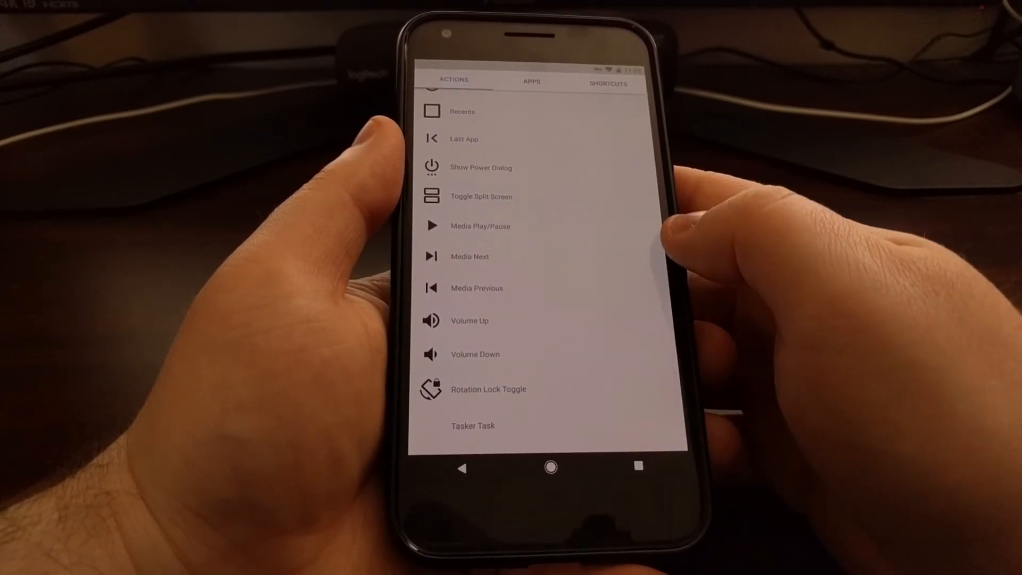
Step: Scroll through the remaining actions in the Fingerprint Swipes action list
scroll(down, 3)
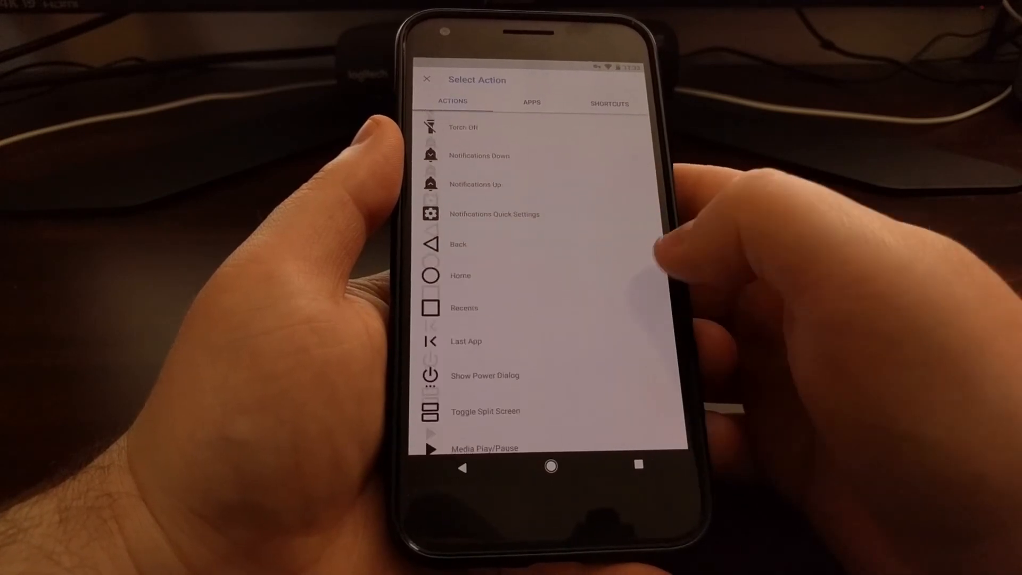
scroll(down, 3)
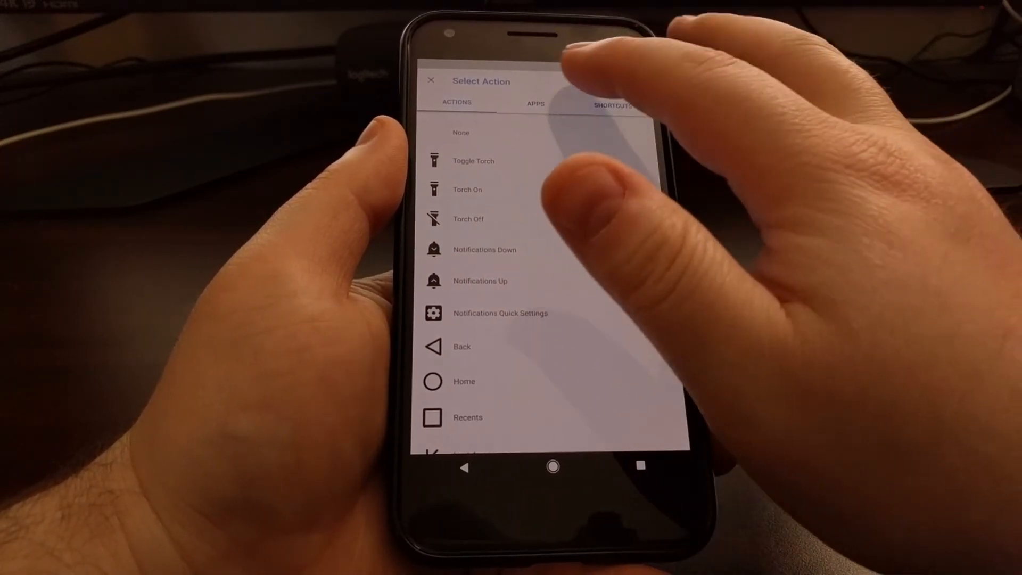
Step: Browse the Shortcuts tab options before mapping the right swipe to Home
click(539, 102)
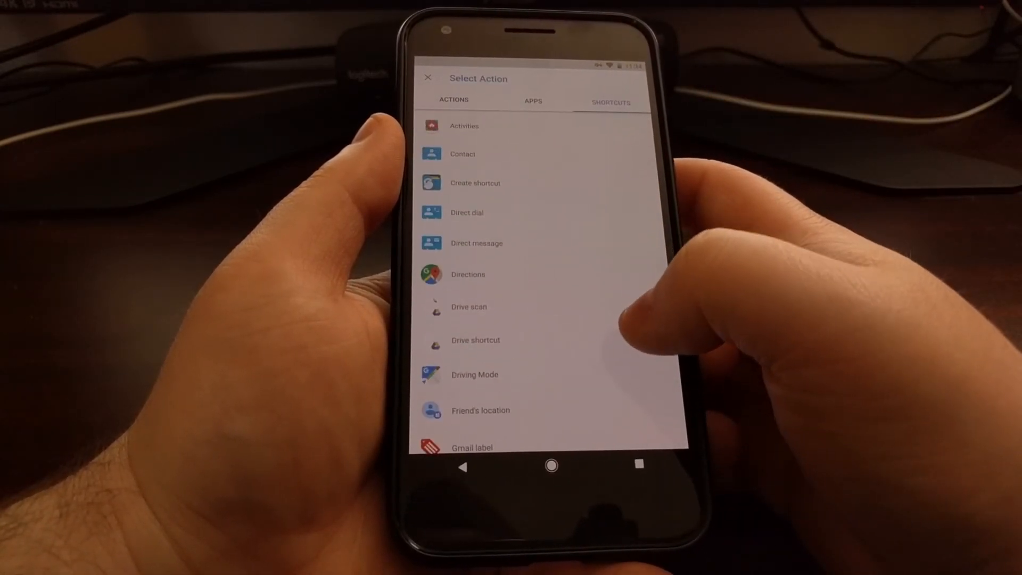
scroll(up, 3)
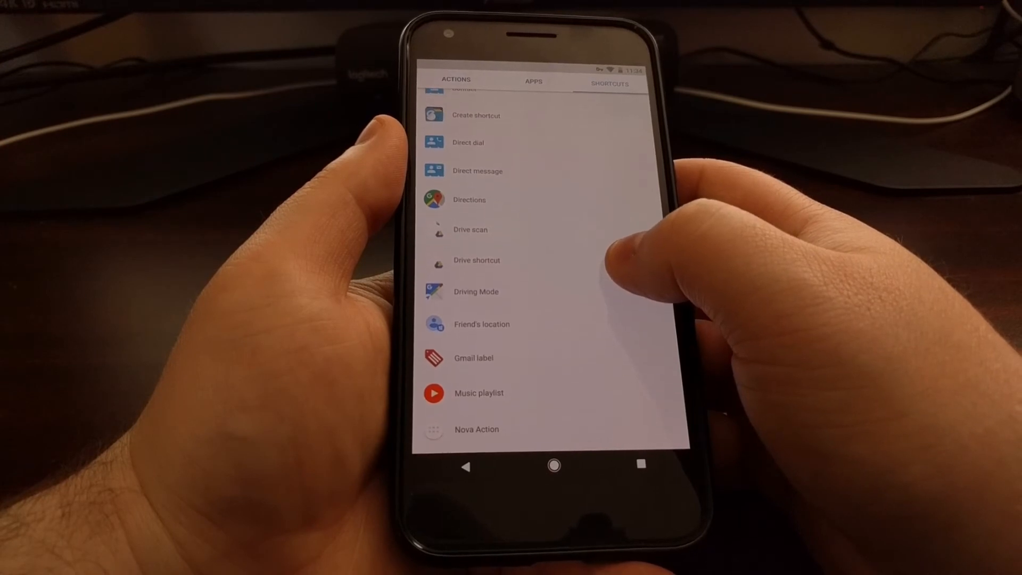
scroll(up, 3)
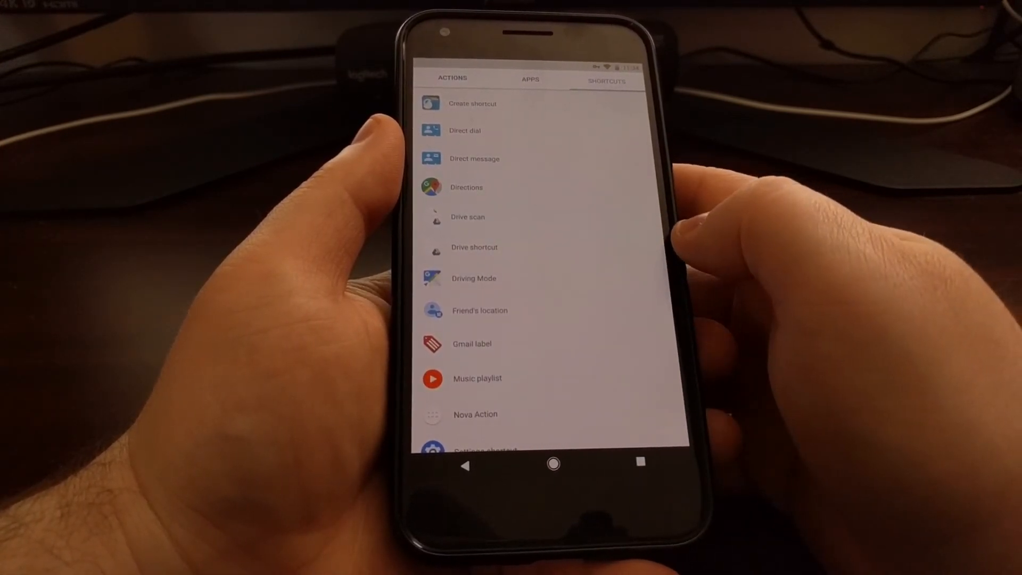
scroll(down, 3)
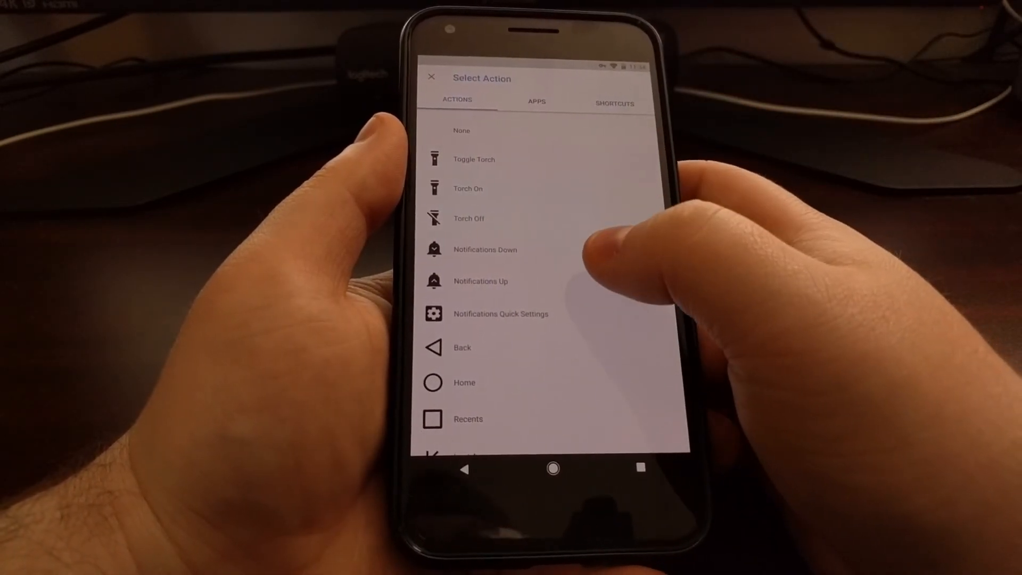
scroll(down, 3)
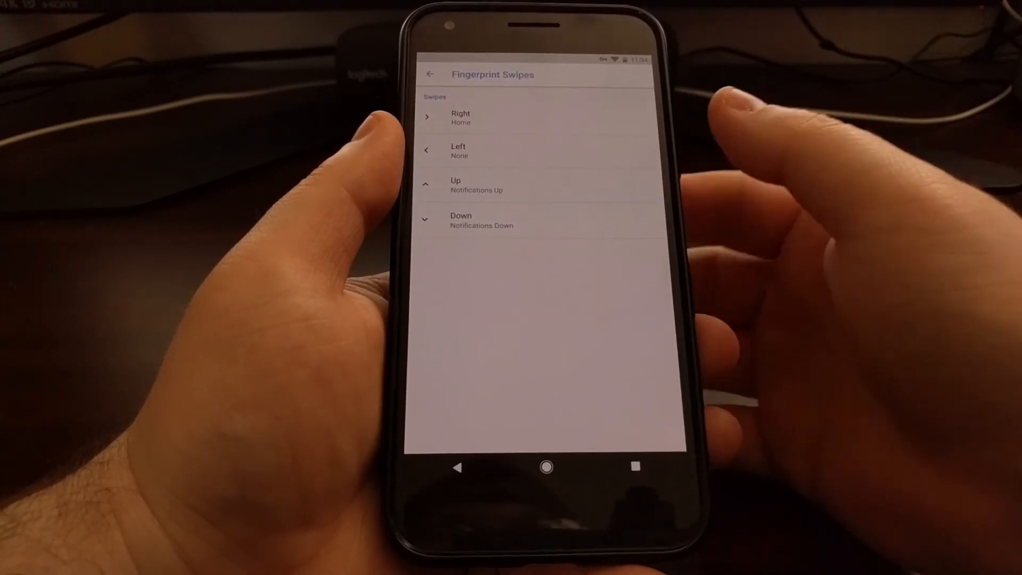
Step: Test the Home swipe, reopen Fingerprint Swipes and bring up the action list for the left swipe
click(546, 467)
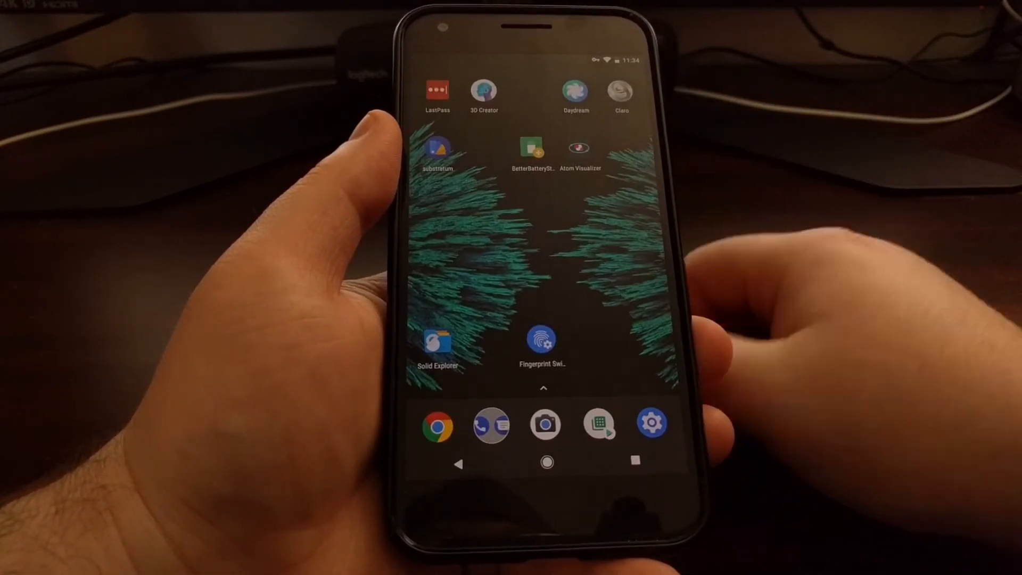
click(542, 339)
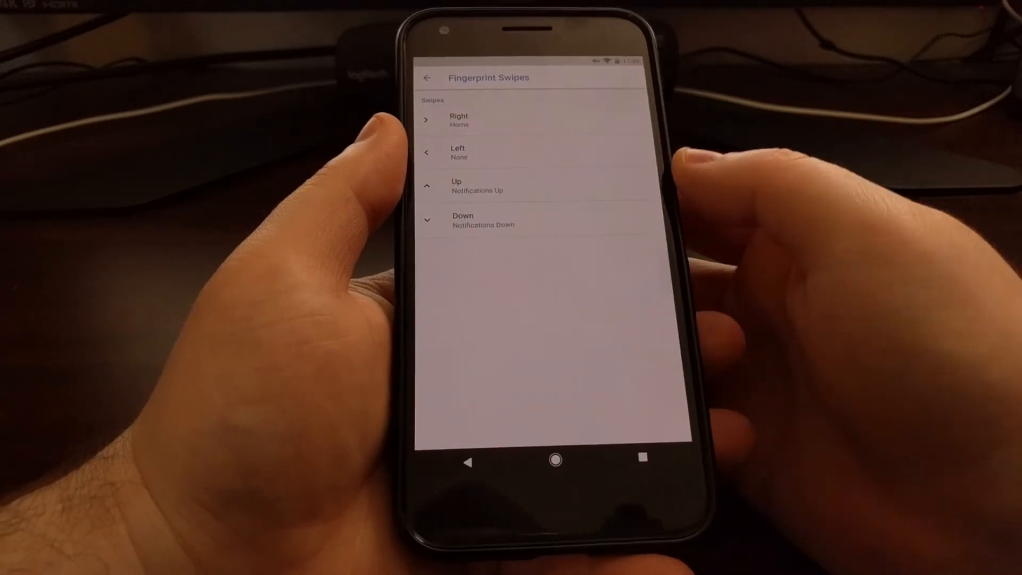
click(555, 460)
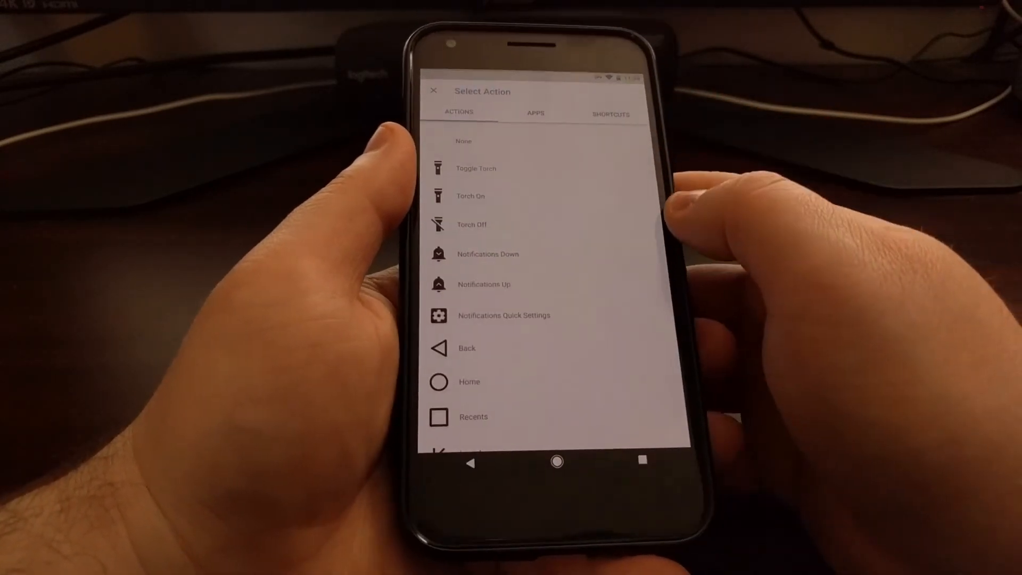
scroll(down, 3)
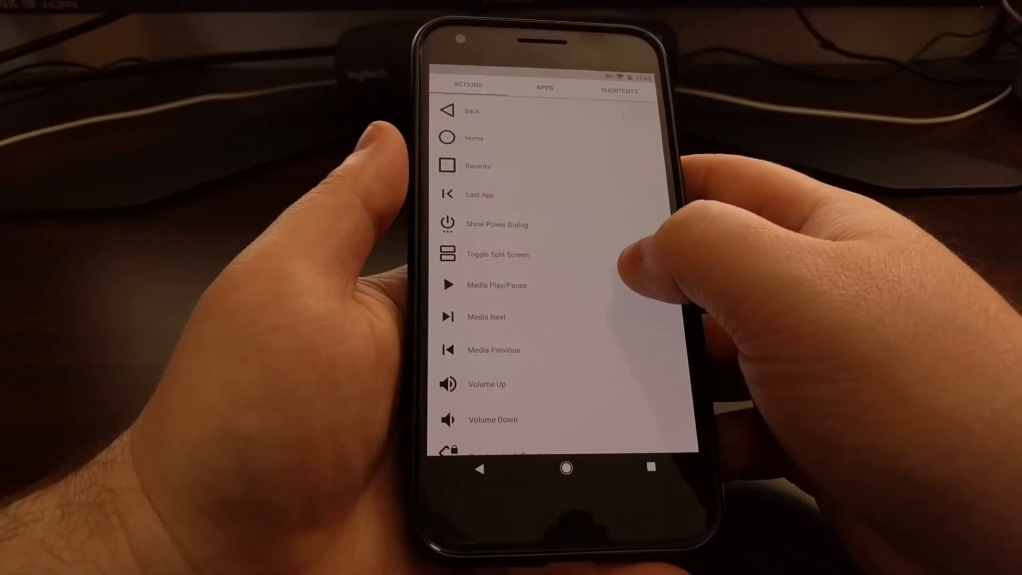